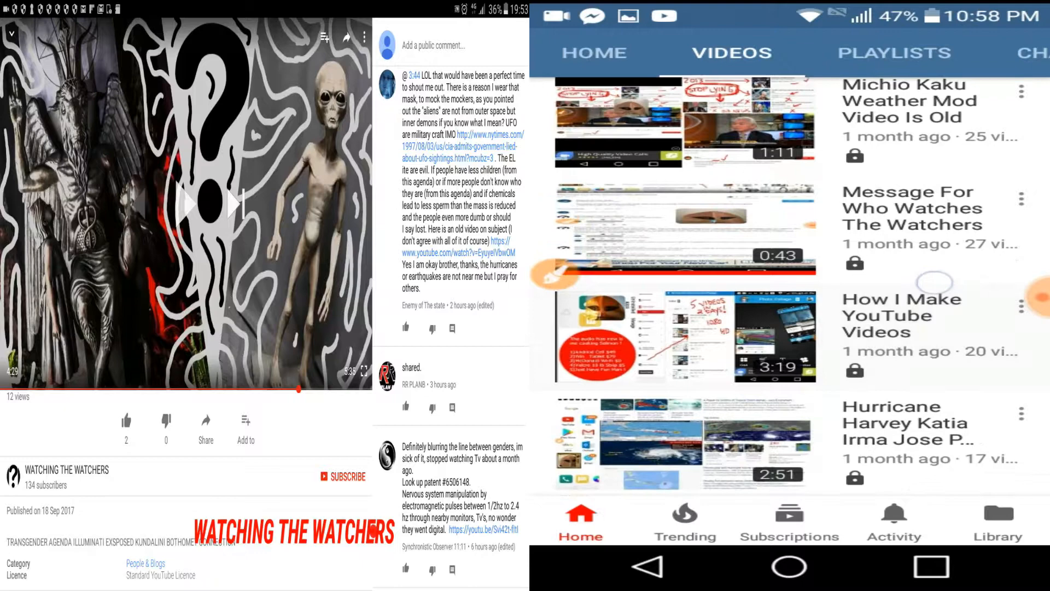
pyautogui.scroll(-3)
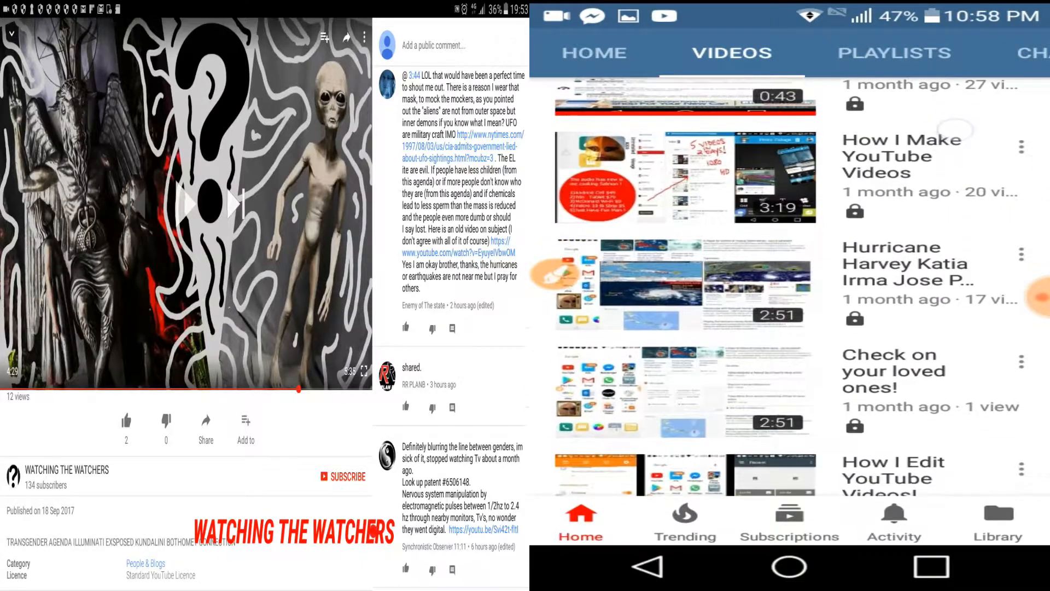
pyautogui.scroll(-3)
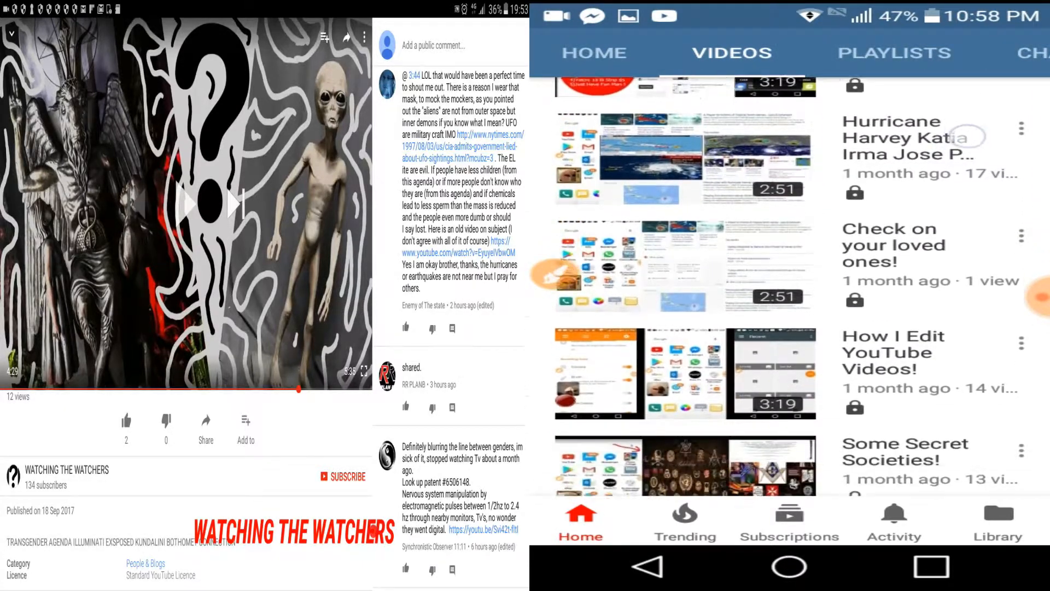
pyautogui.scroll(-3)
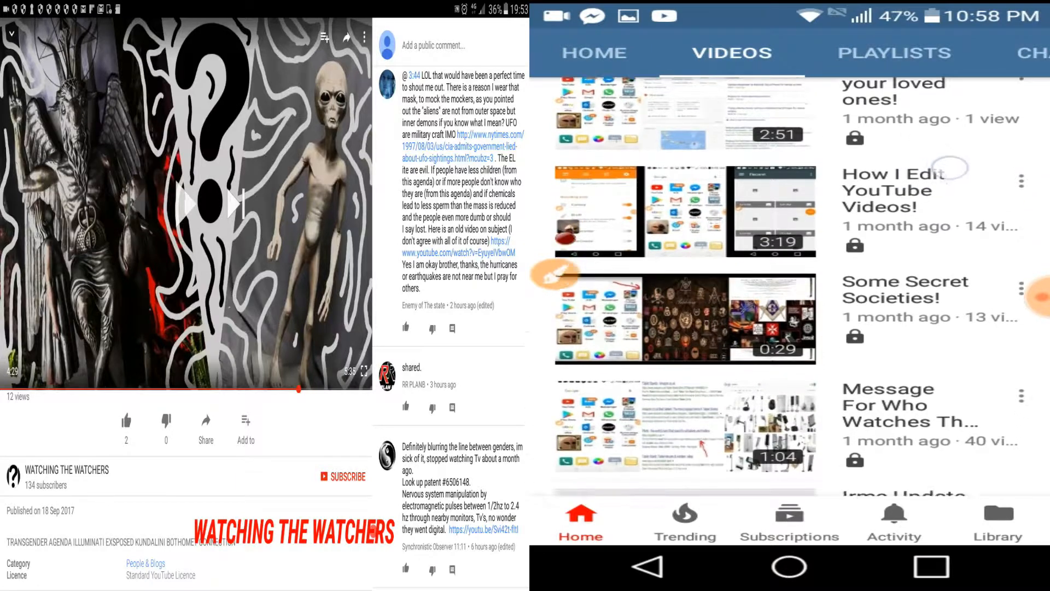
pyautogui.scroll(-3)
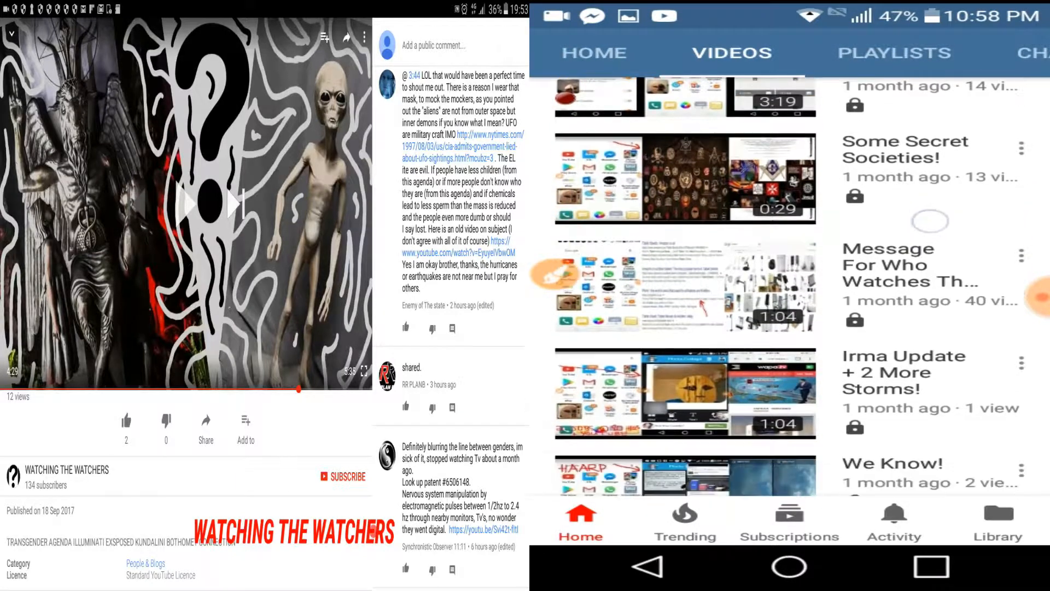
pyautogui.scroll(-3)
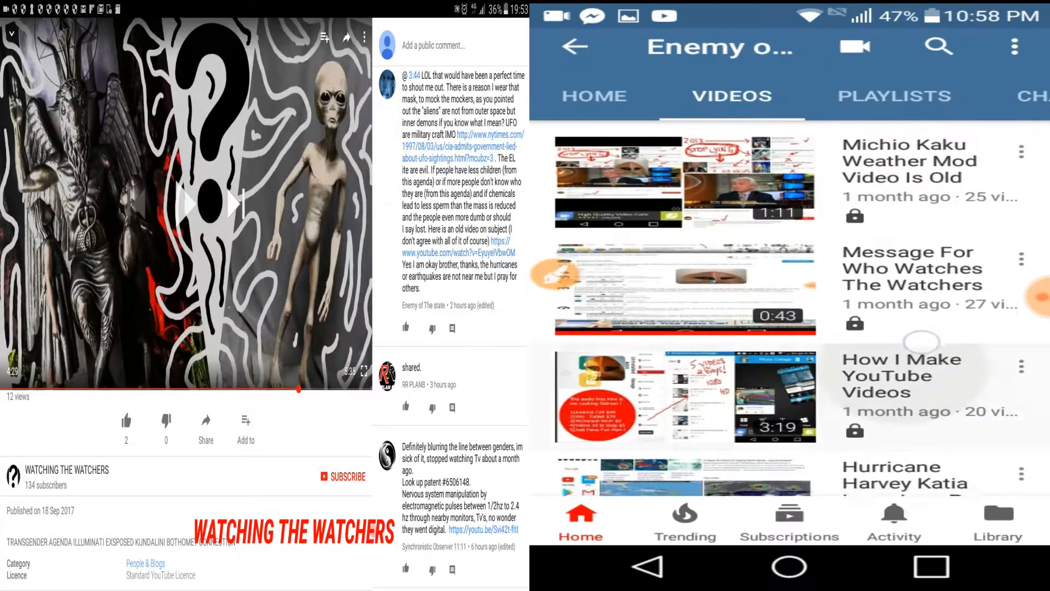
pyautogui.scroll(-3)
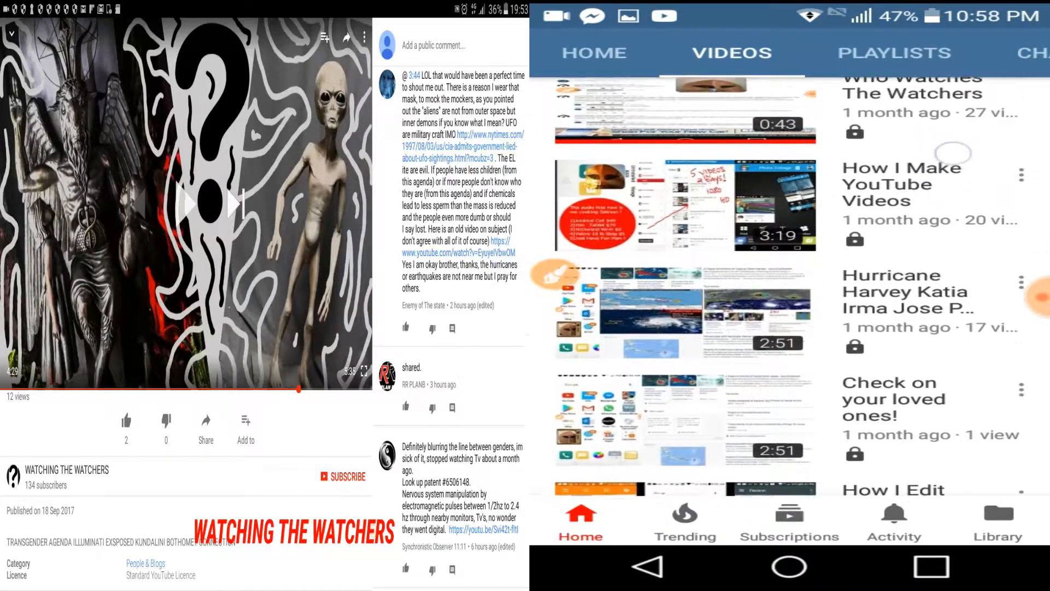
pyautogui.scroll(-3)
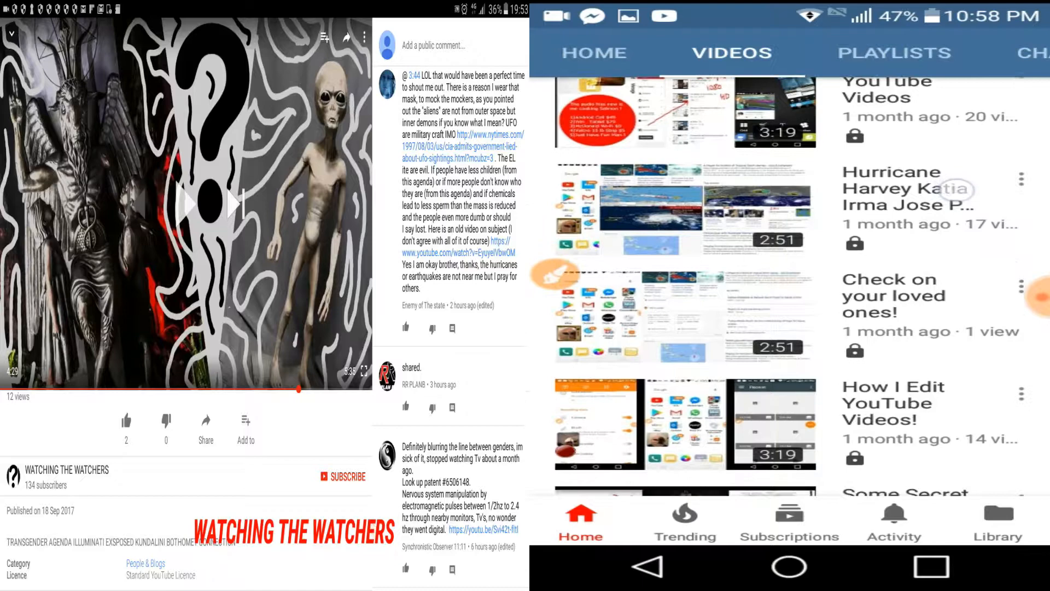
pyautogui.scroll(-3)
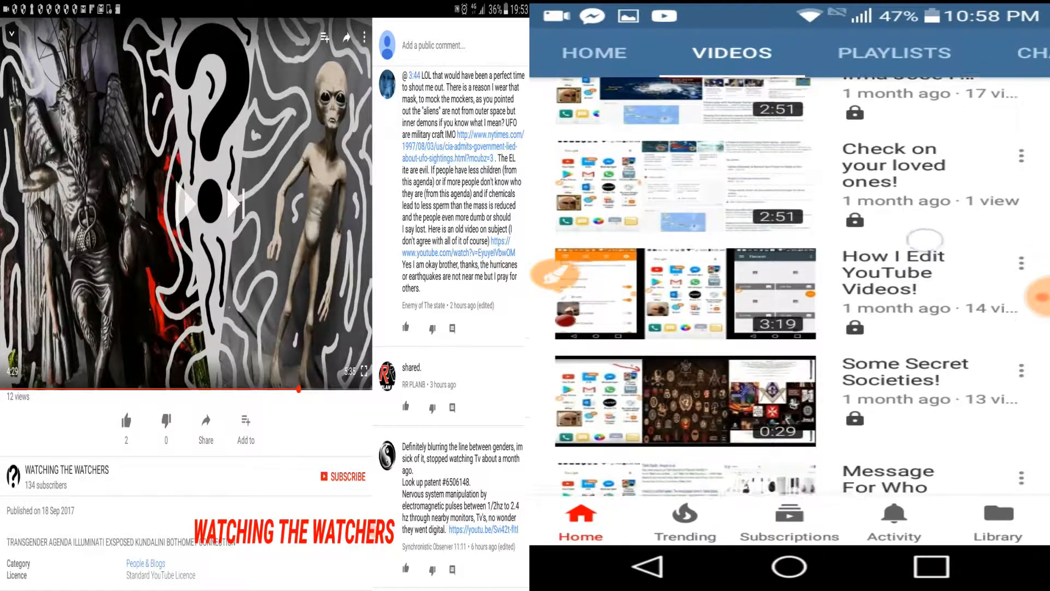
pyautogui.scroll(-3)
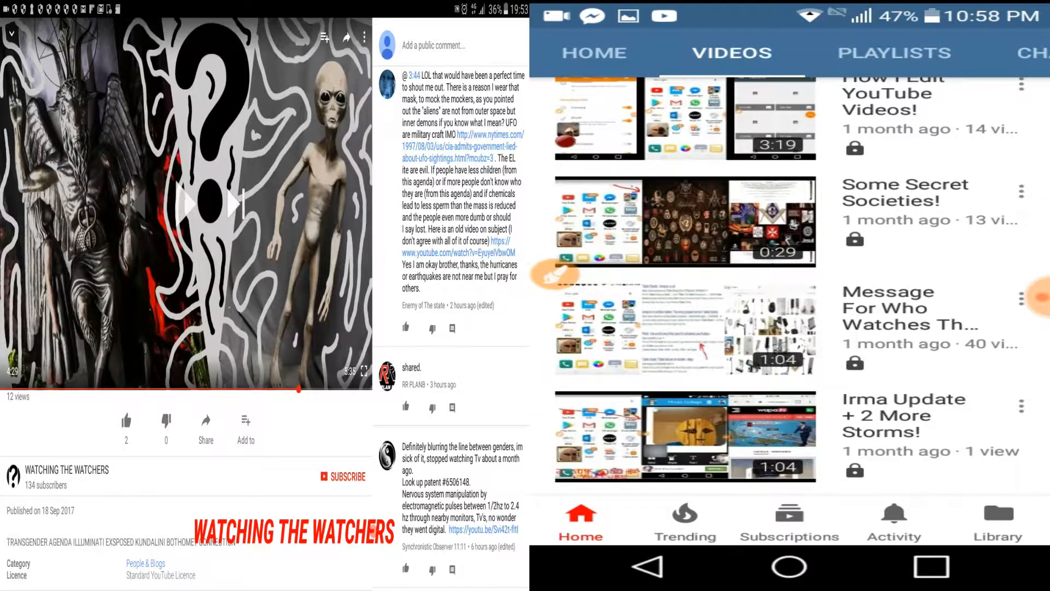
pyautogui.scroll(-3)
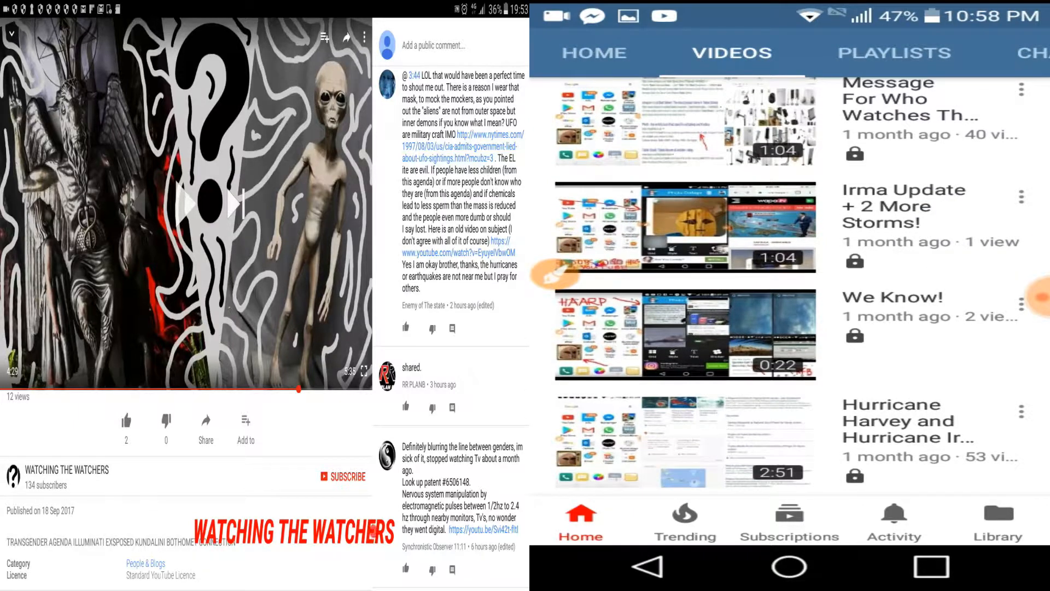
pyautogui.scroll(-3)
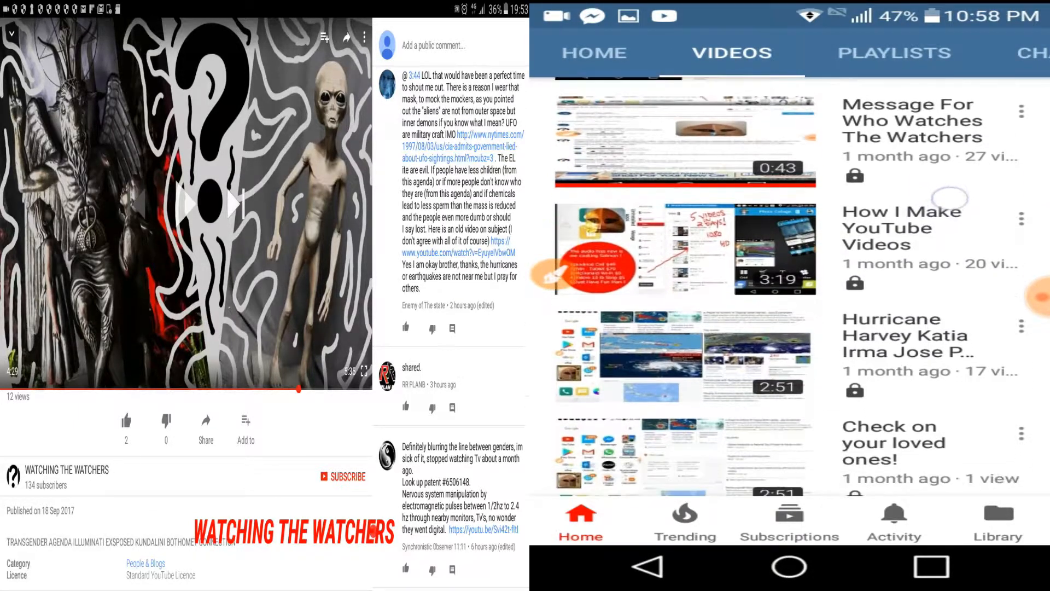
pyautogui.scroll(-3)
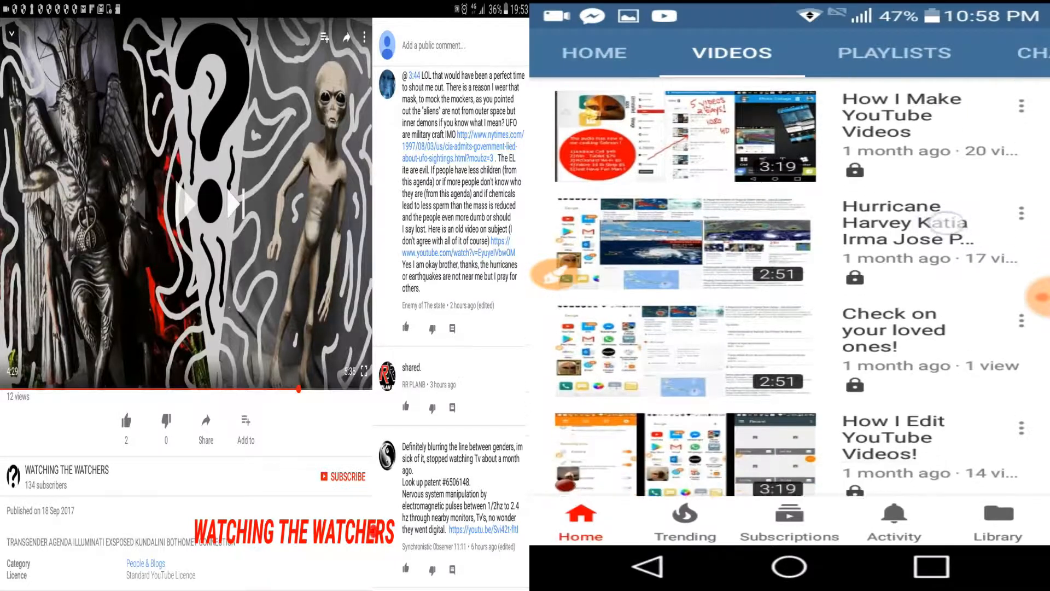
pyautogui.scroll(-3)
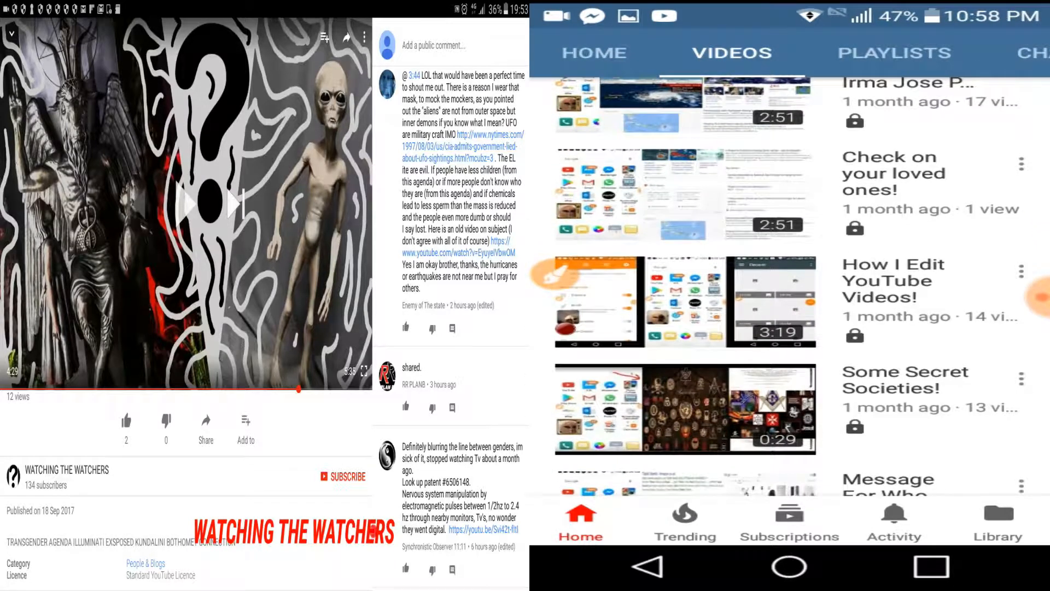
pyautogui.scroll(-3)
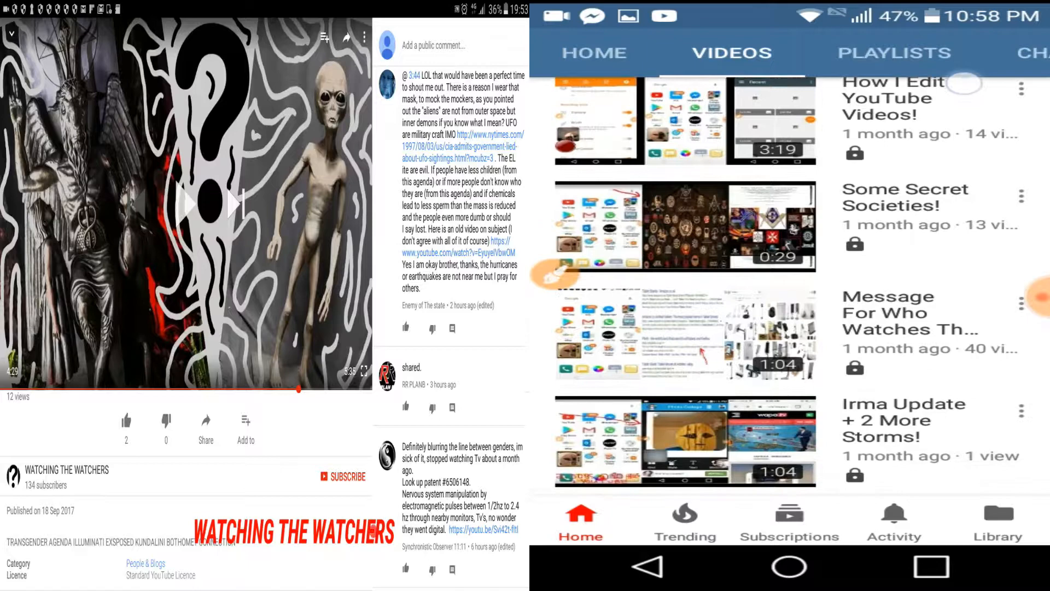
pyautogui.scroll(-3)
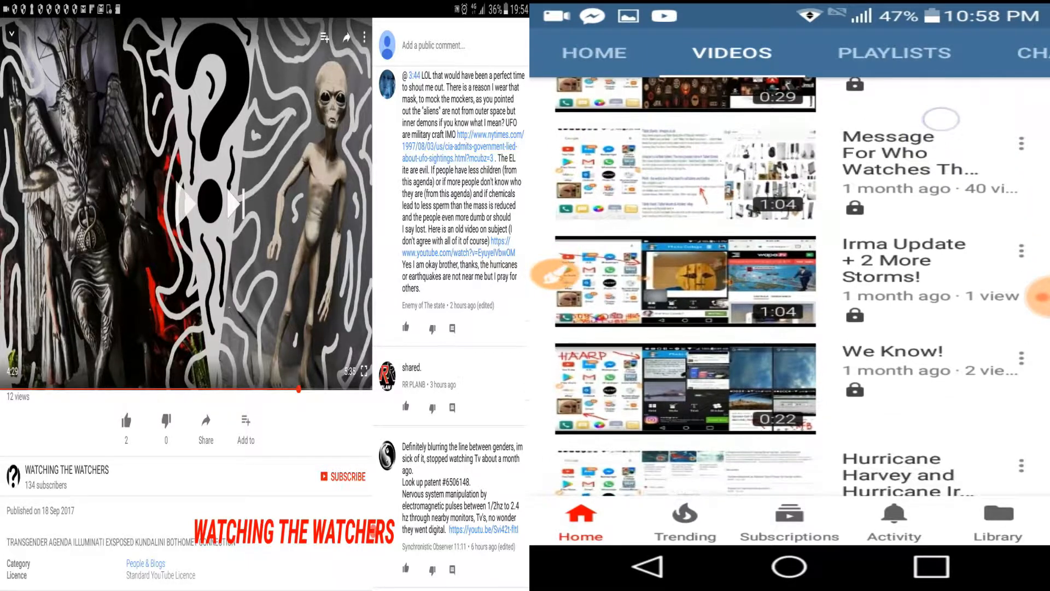
pyautogui.scroll(-3)
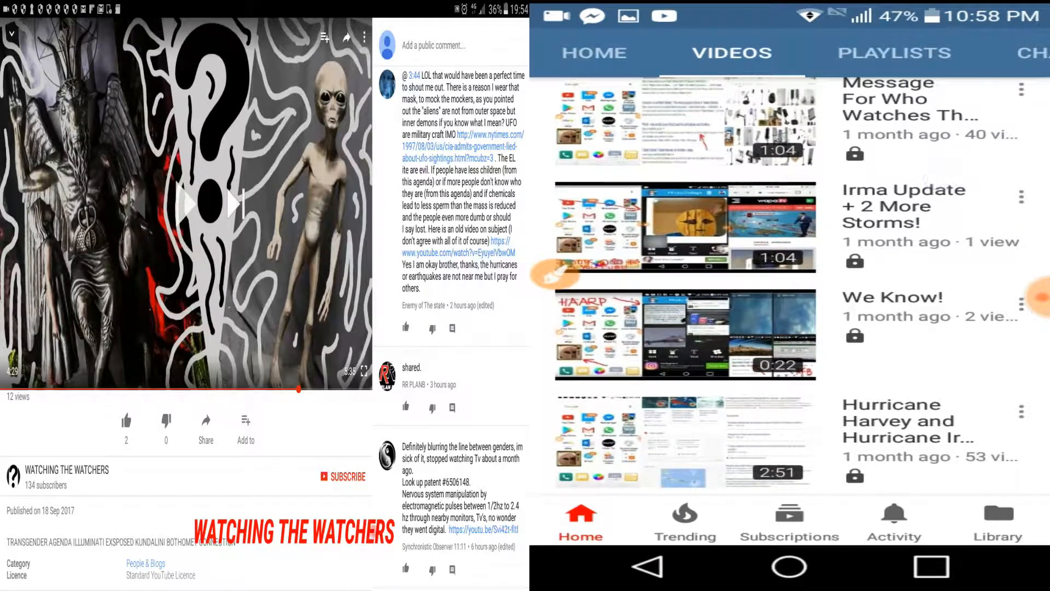
pyautogui.scroll(-3)
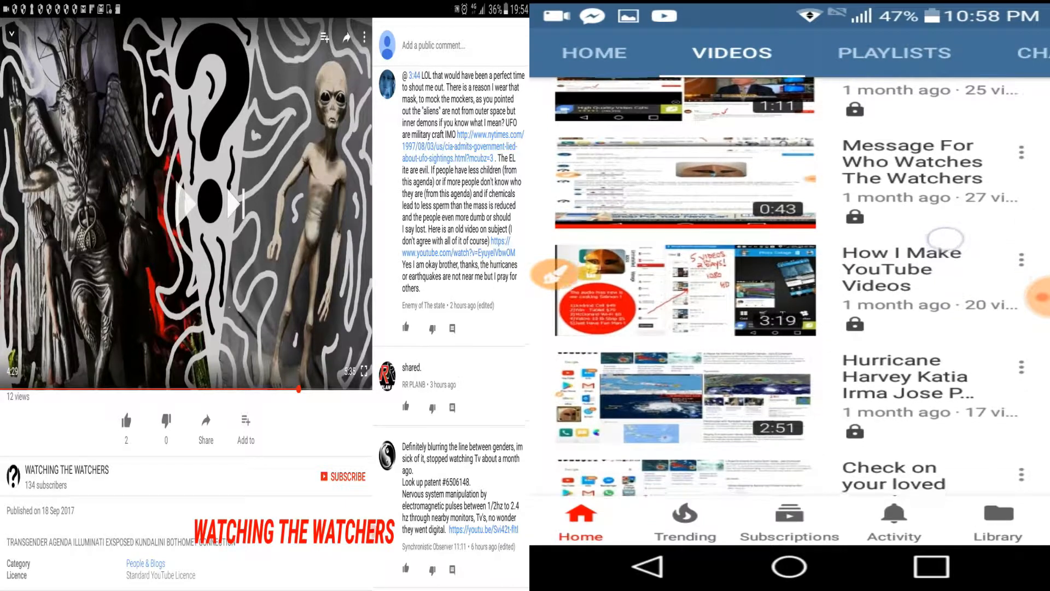
pyautogui.scroll(-3)
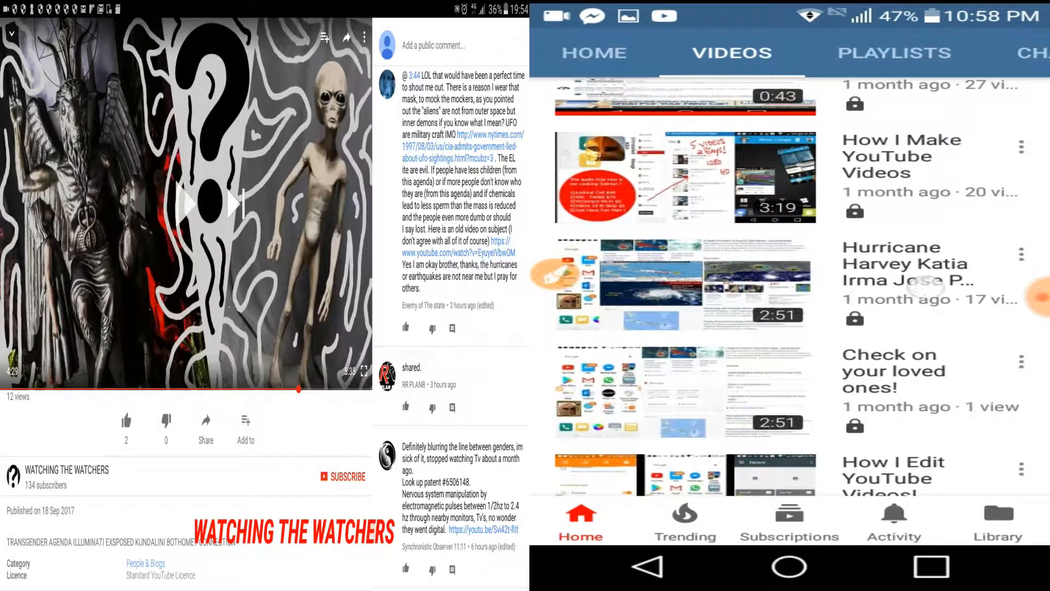
pyautogui.scroll(-3)
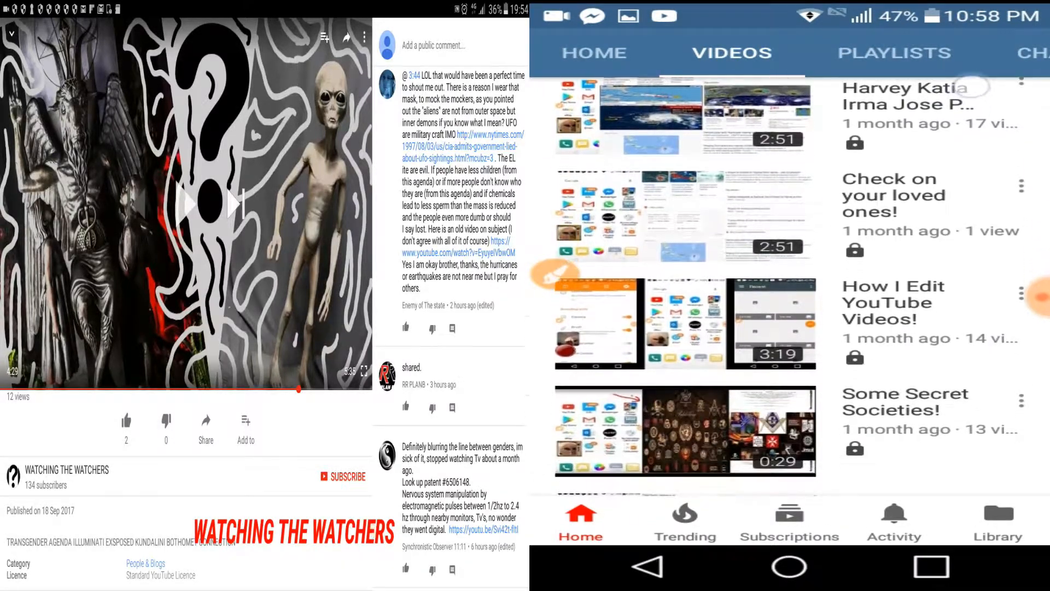
pyautogui.scroll(-3)
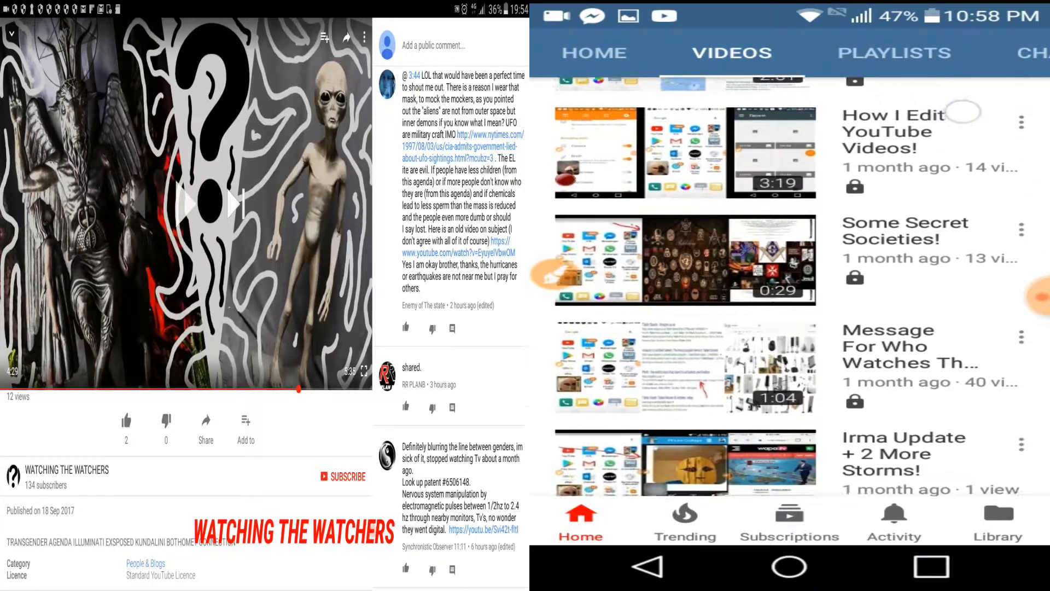
pyautogui.scroll(-3)
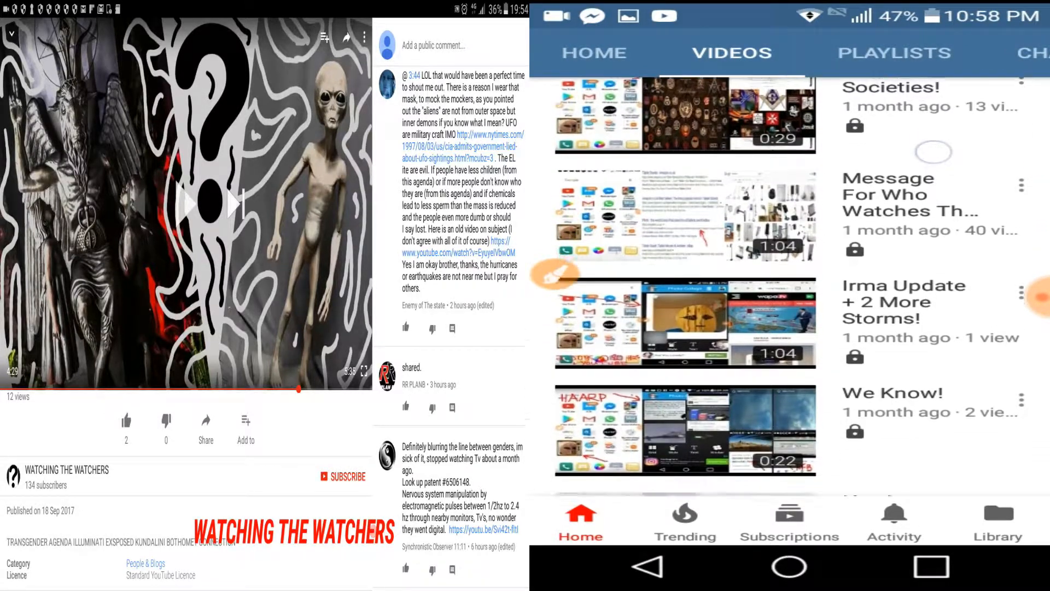
pyautogui.scroll(-3)
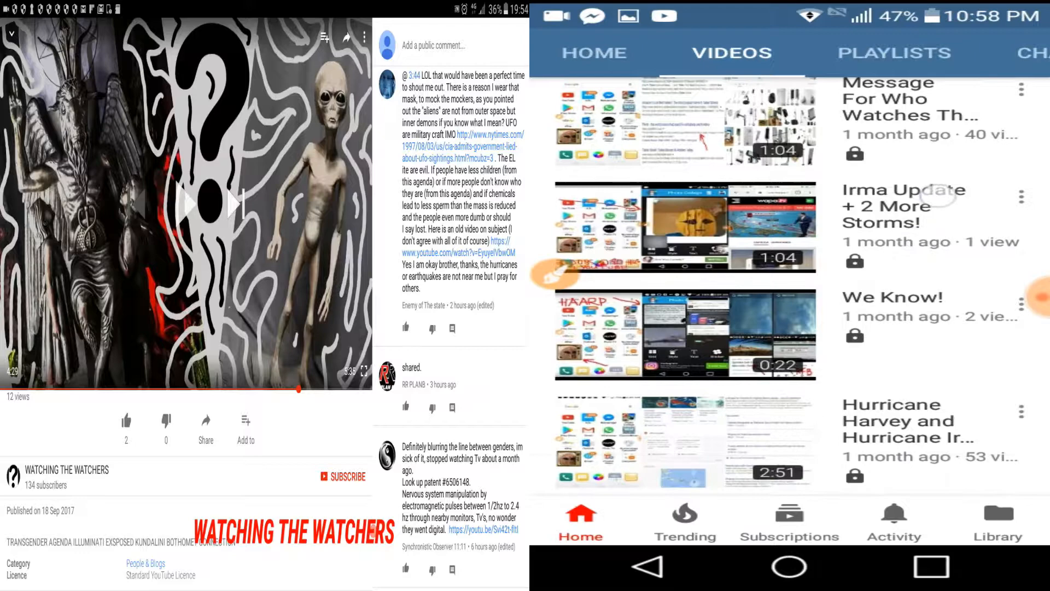
pyautogui.scroll(-3)
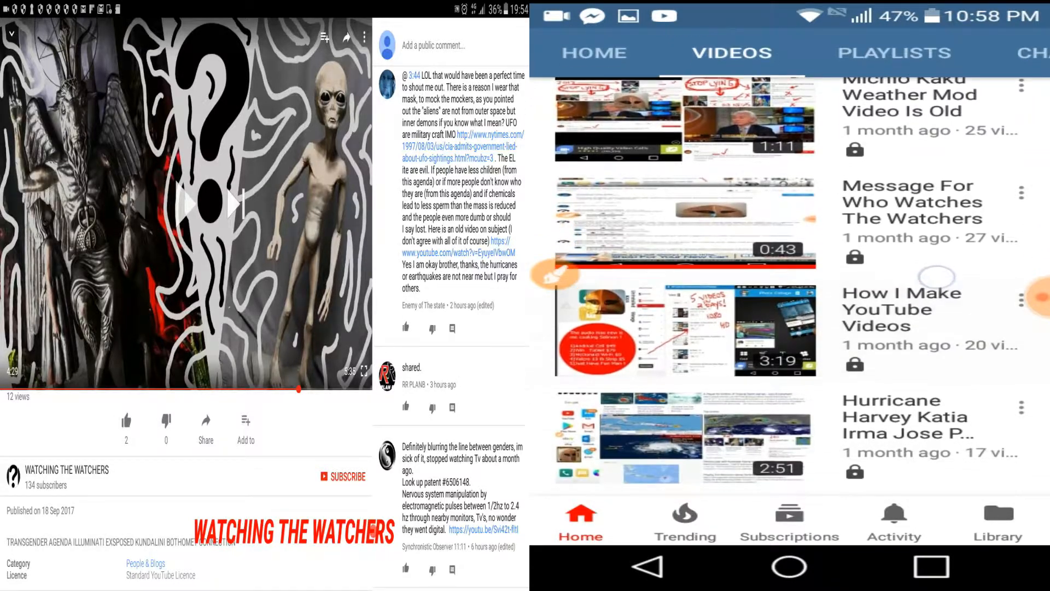
pyautogui.scroll(-3)
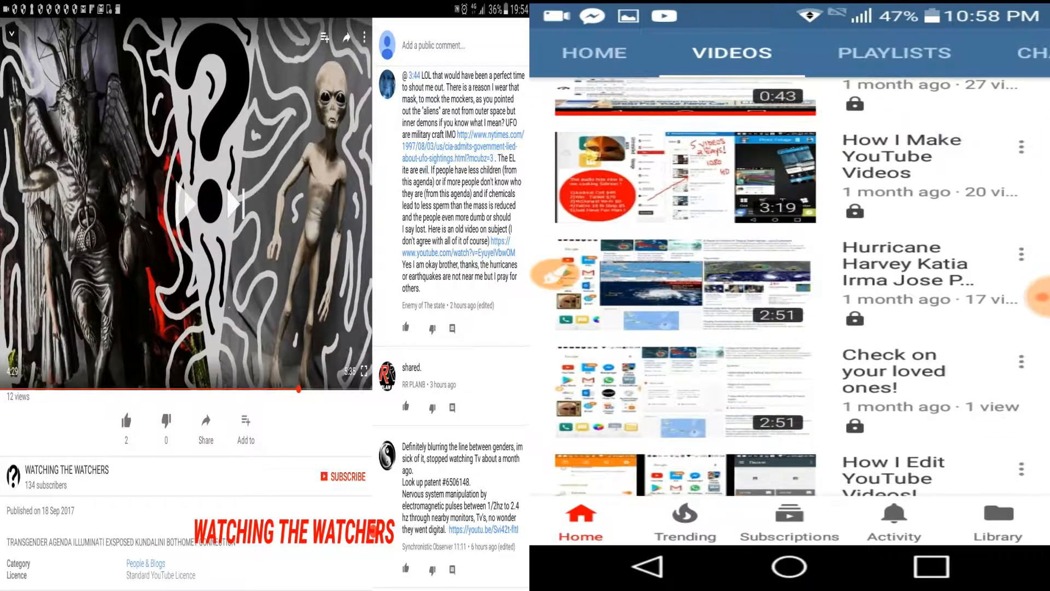
pyautogui.scroll(-3)
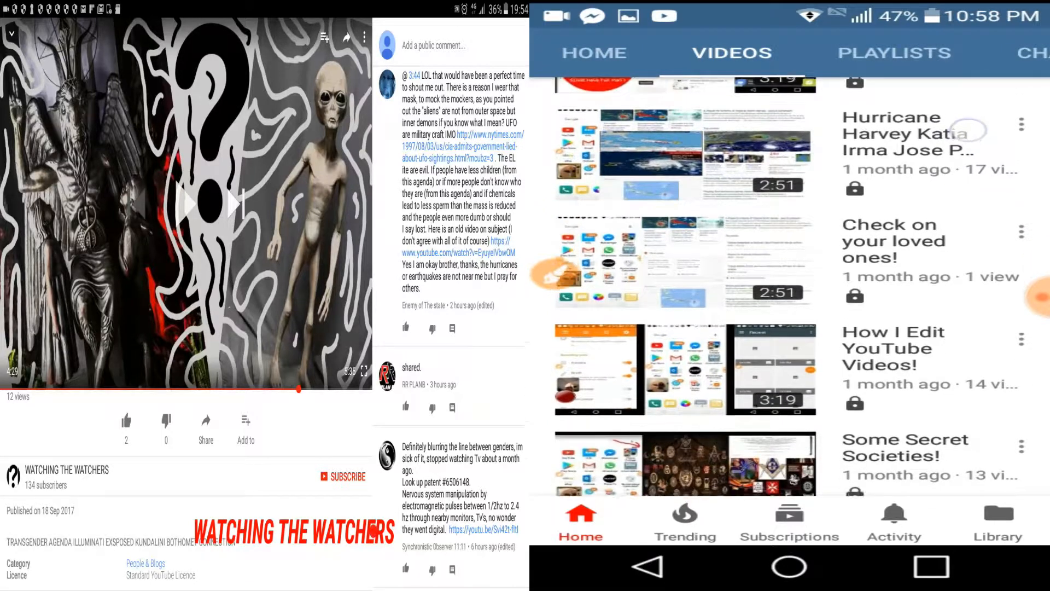
pyautogui.scroll(-3)
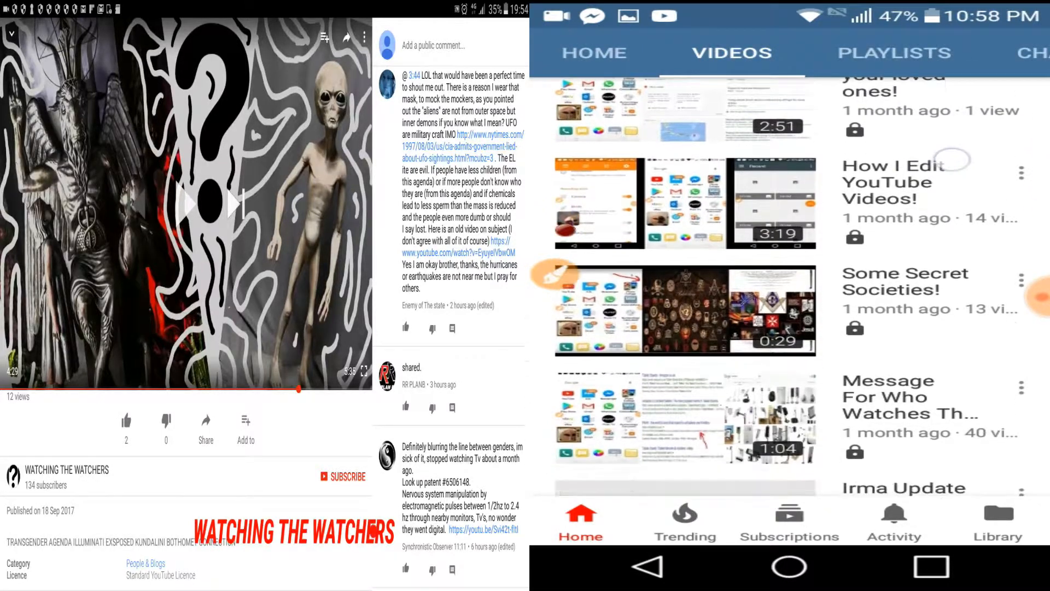
pyautogui.scroll(-3)
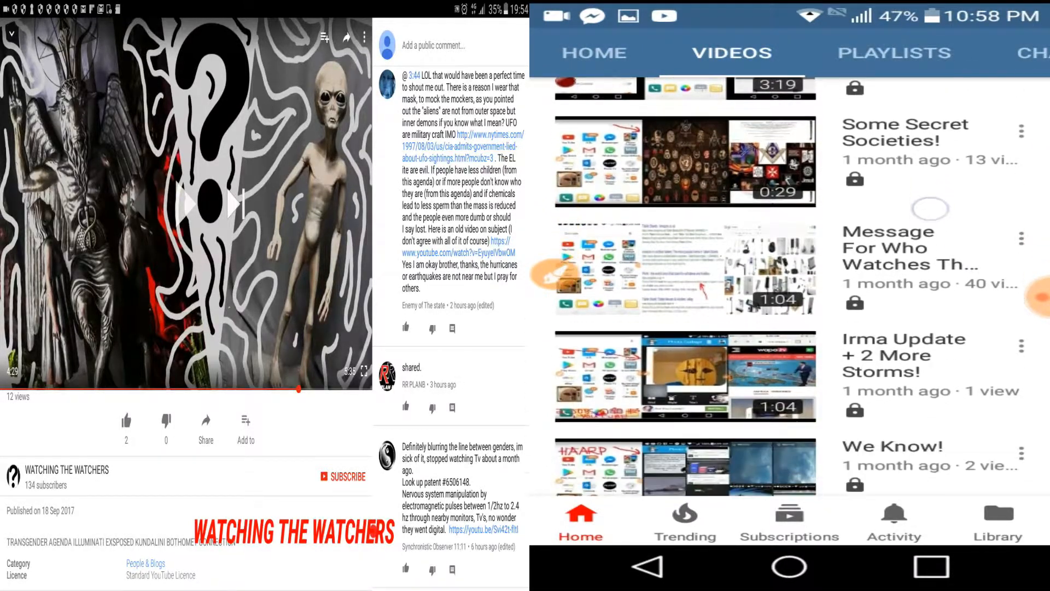
pyautogui.scroll(-3)
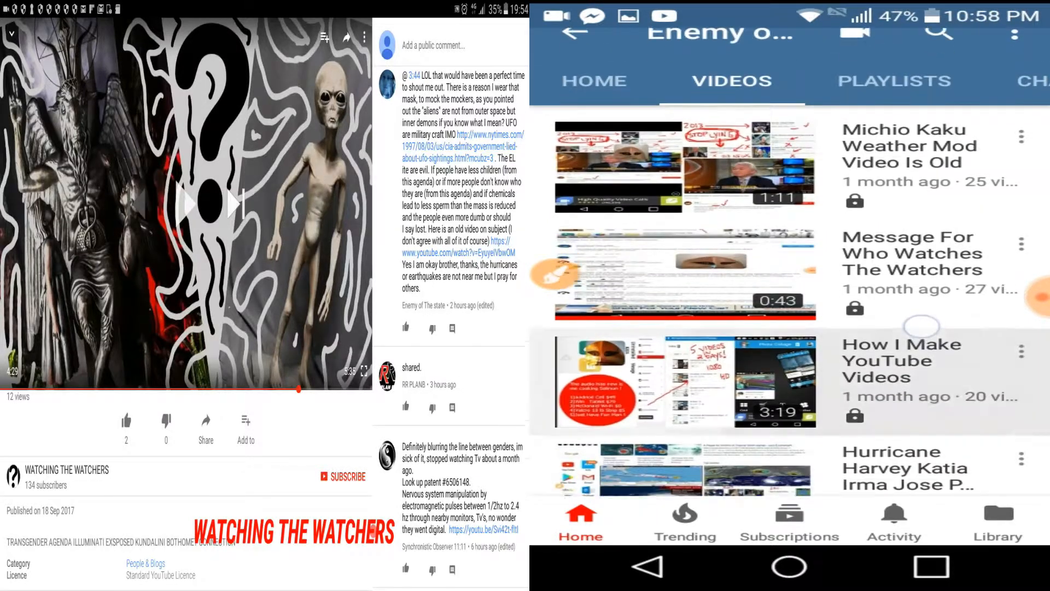
pyautogui.scroll(-3)
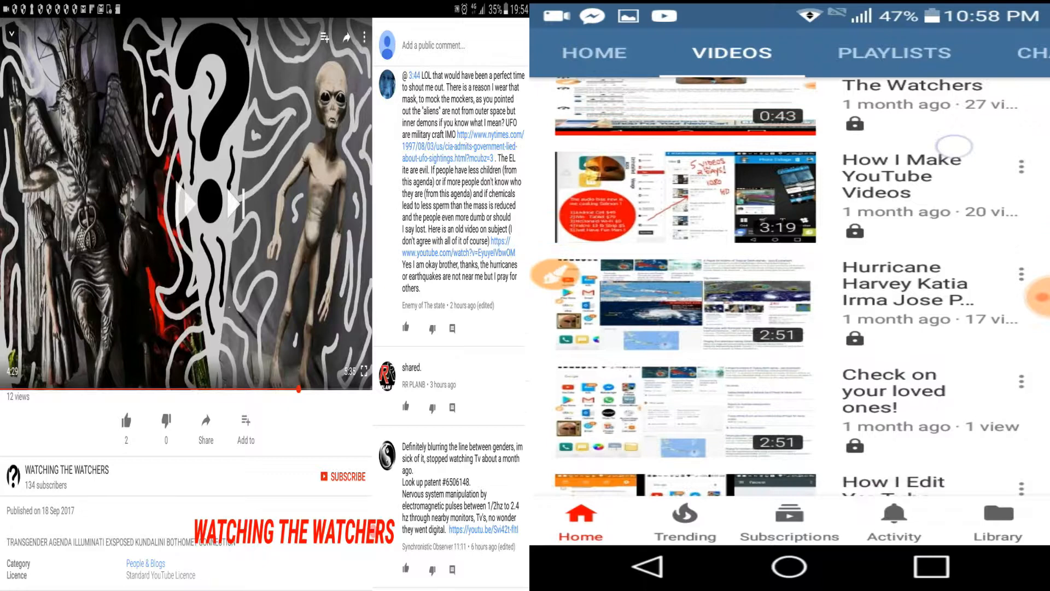
pyautogui.scroll(-3)
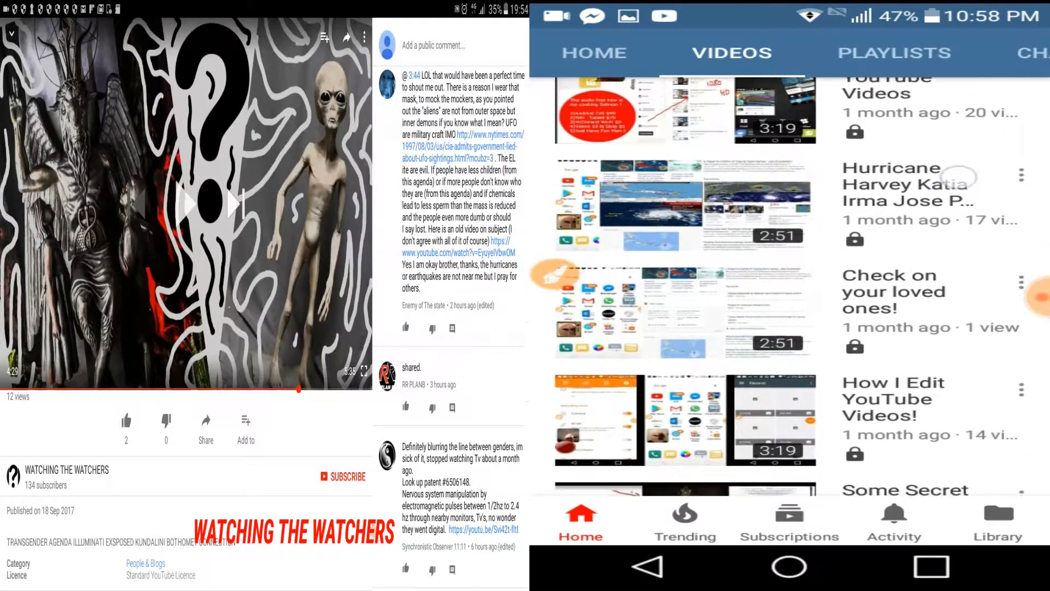
pyautogui.scroll(-3)
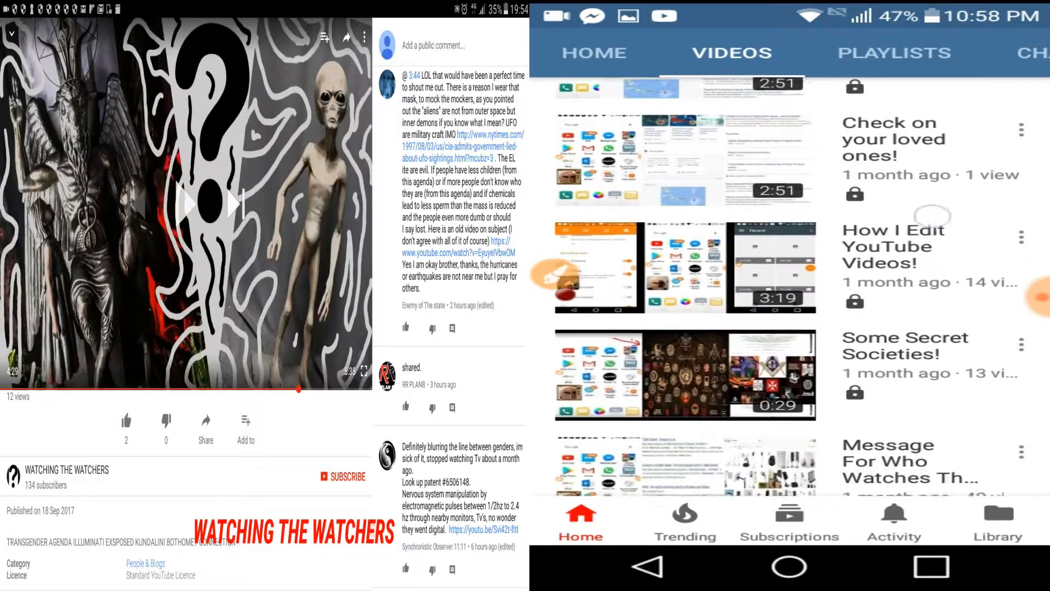